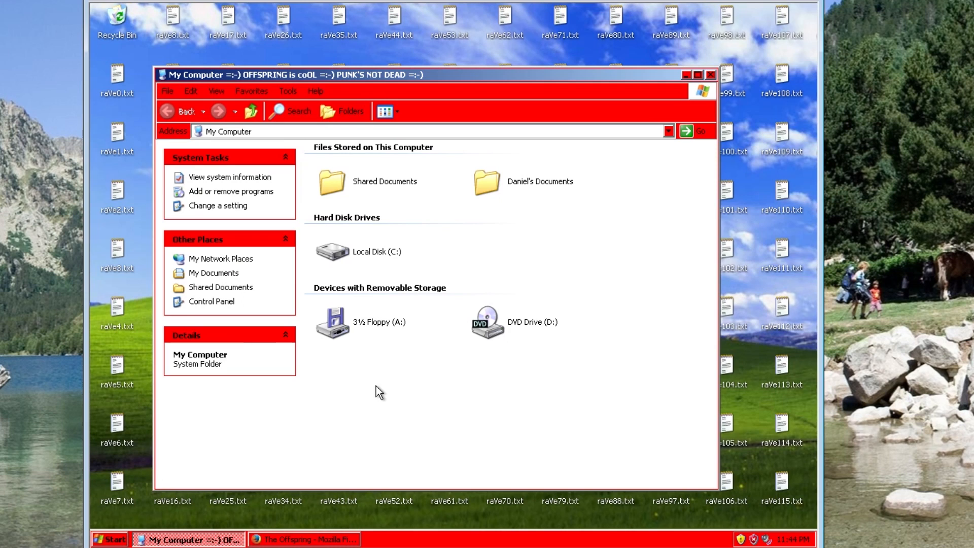
pyautogui.moveTo(385, 399)
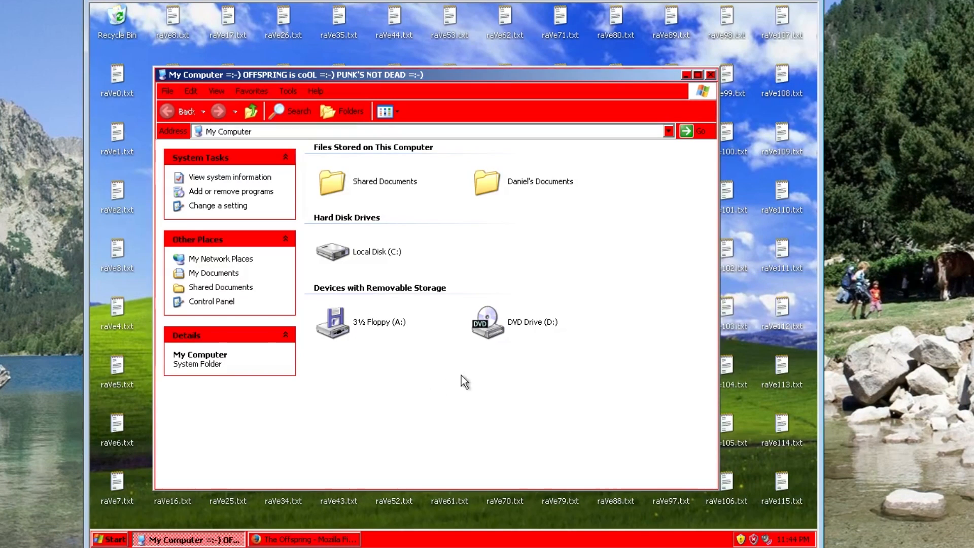
pyautogui.moveTo(474, 476)
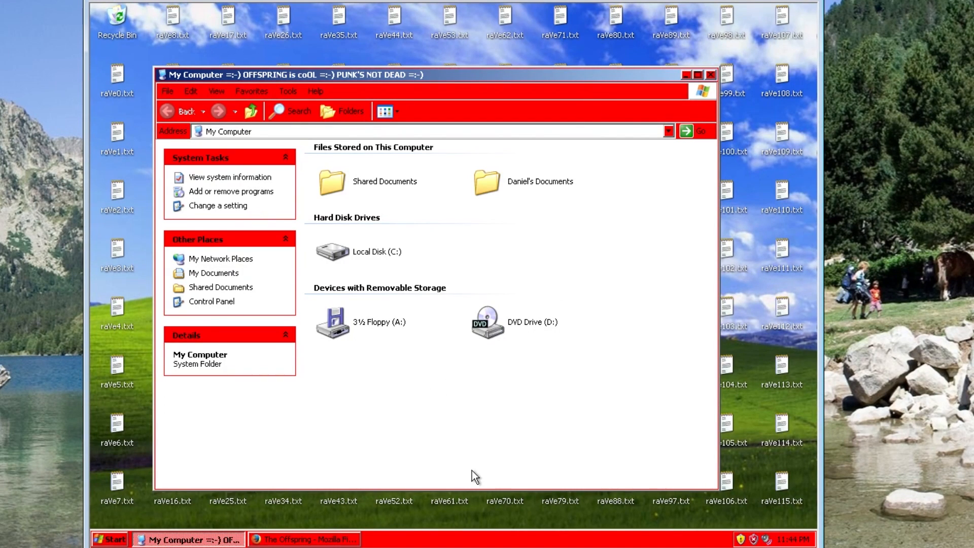
pyautogui.moveTo(489, 203)
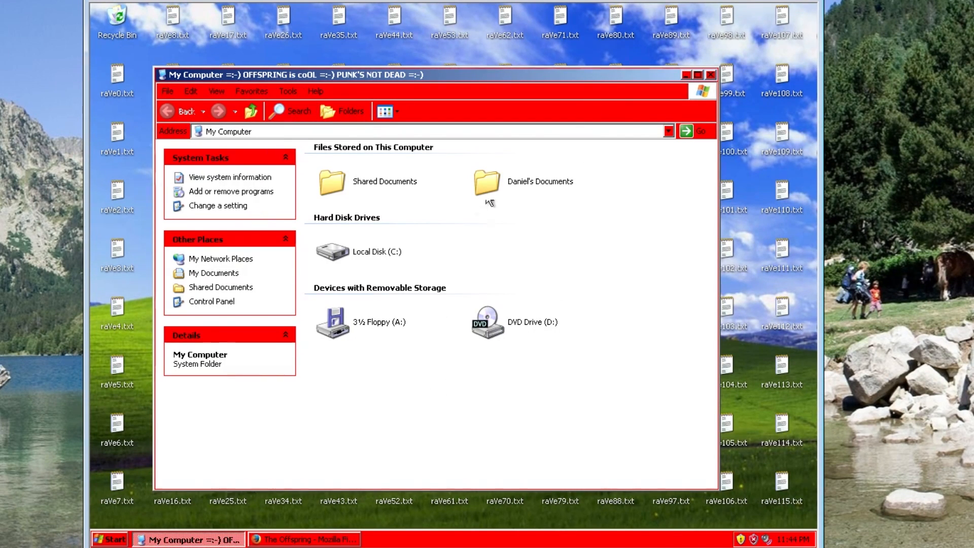
pyautogui.moveTo(596, 476)
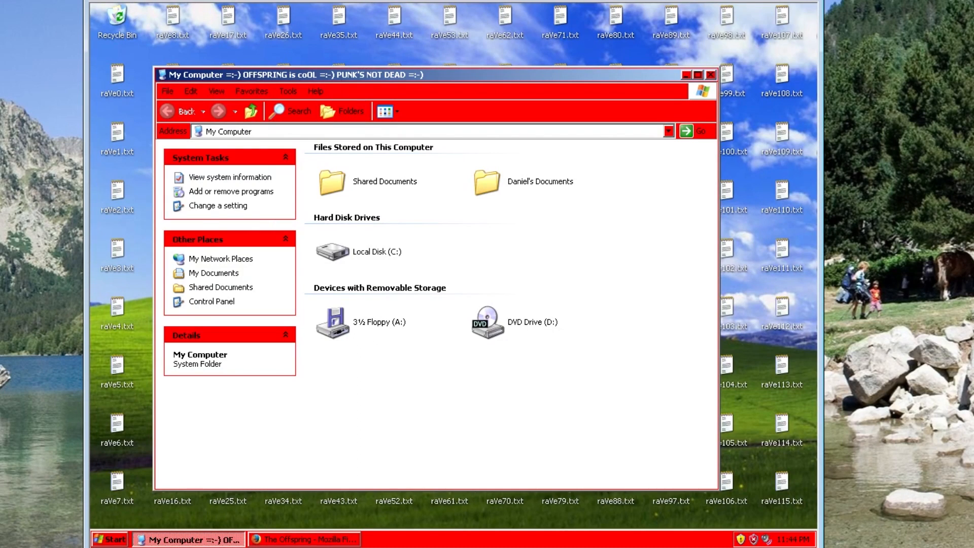
pyautogui.moveTo(91, 180)
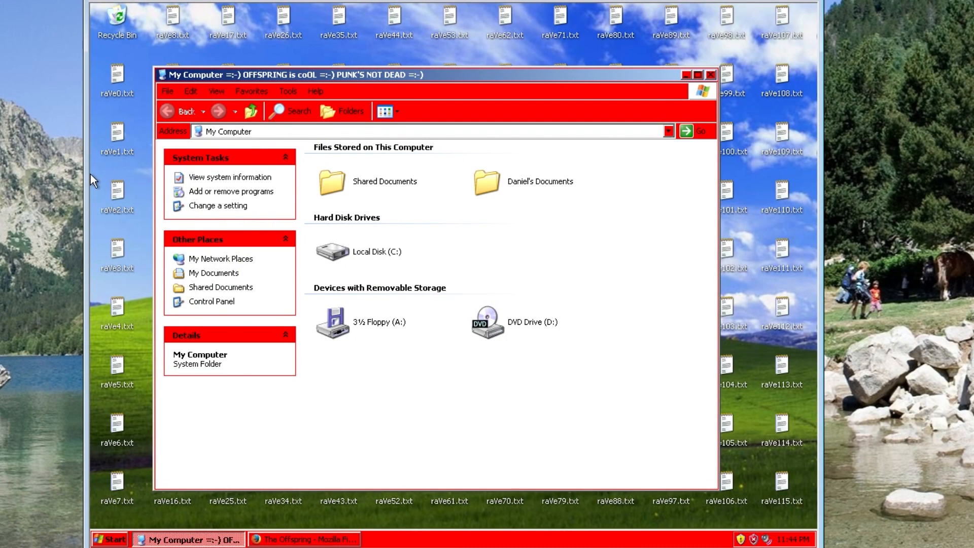
pyautogui.moveTo(473, 402)
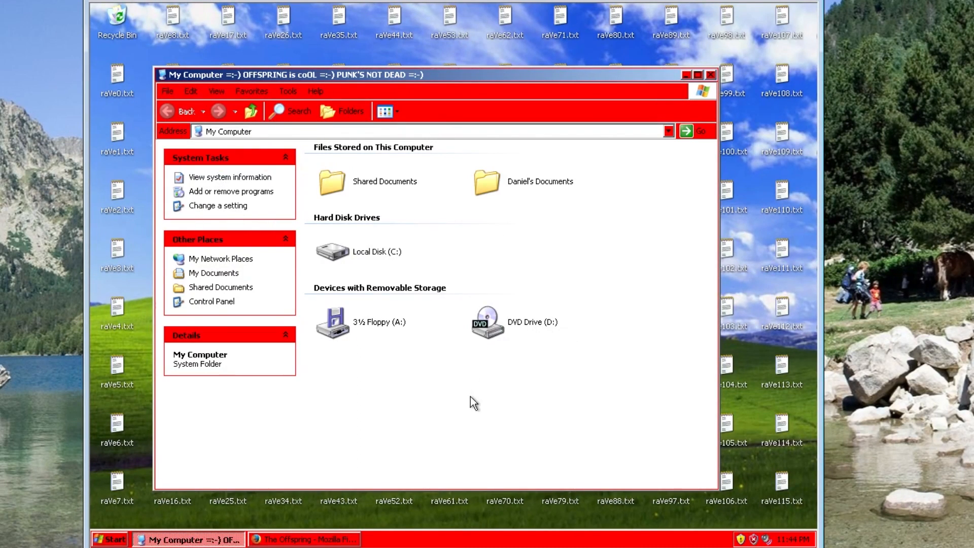
pyautogui.moveTo(501, 119)
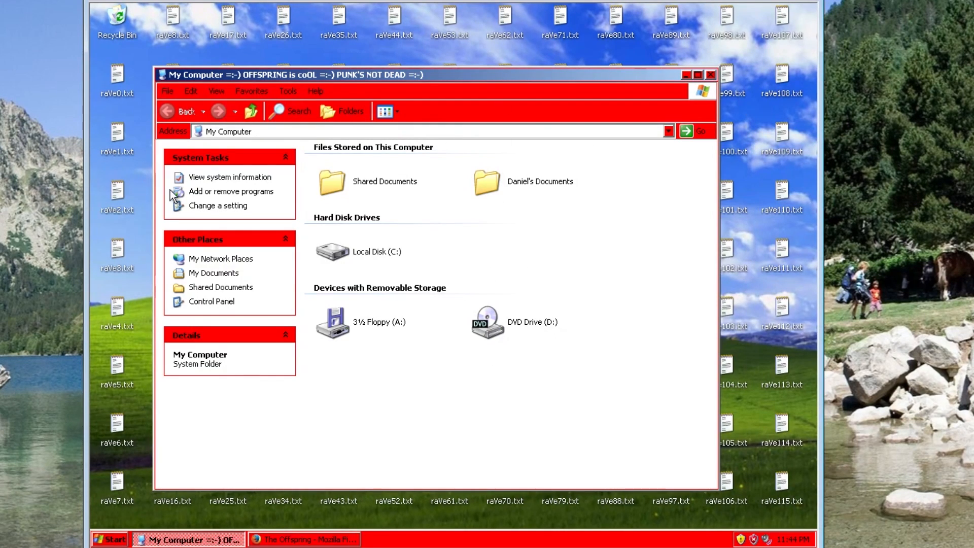
pyautogui.moveTo(301, 216)
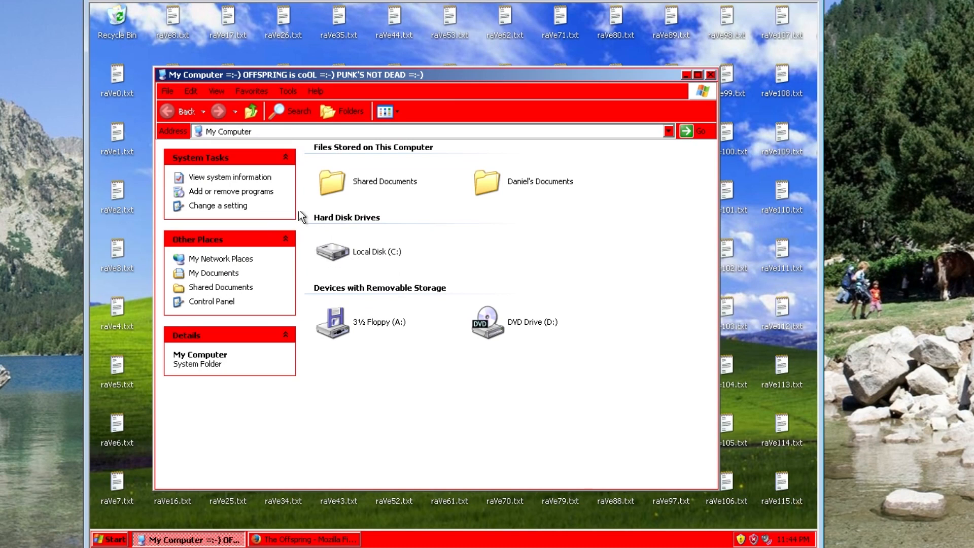
pyautogui.moveTo(359, 175)
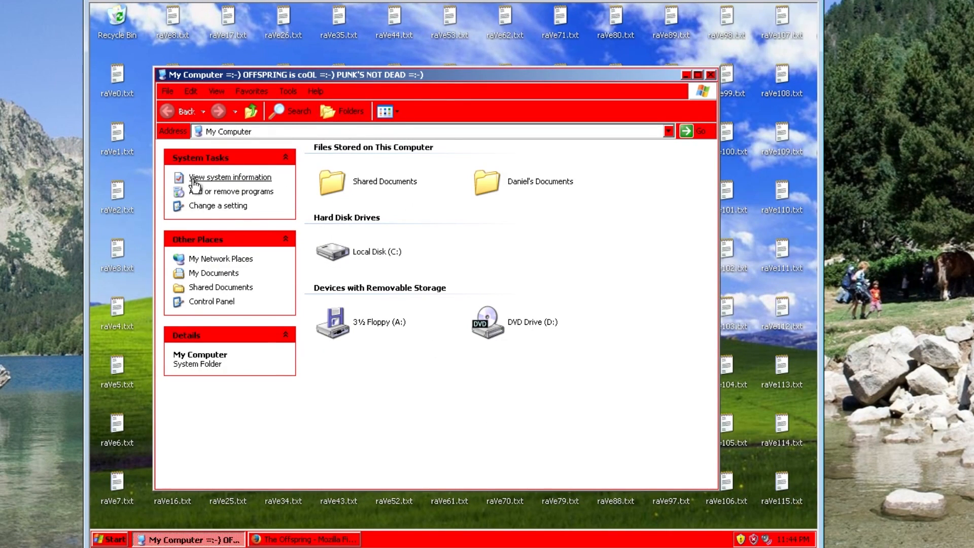
pyautogui.moveTo(340, 194)
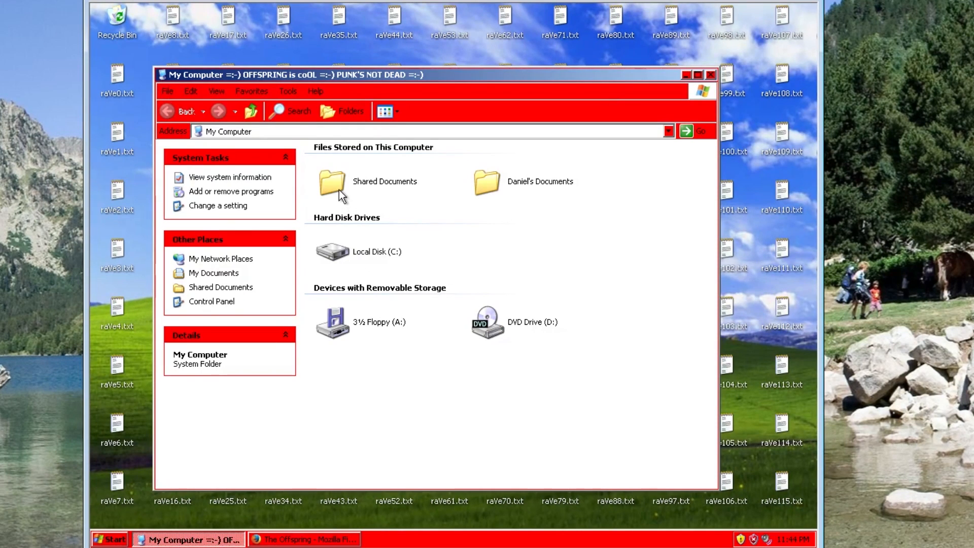
pyautogui.moveTo(503, 244)
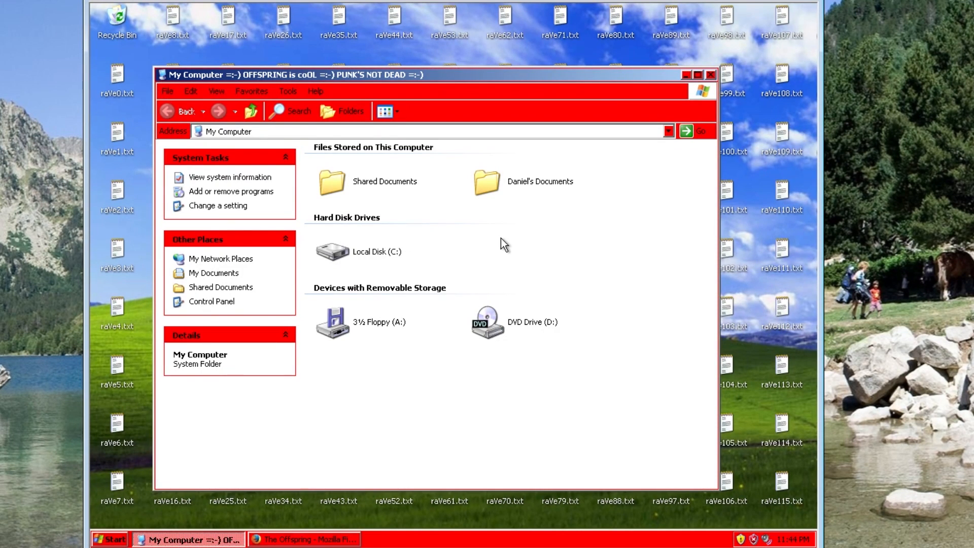